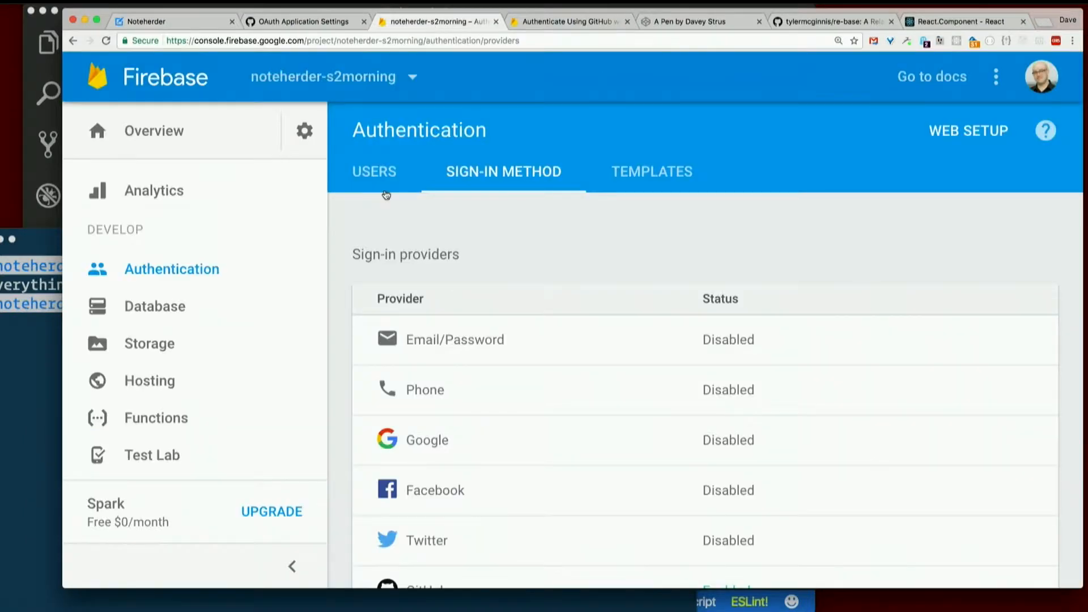
Open the Realtime Database rules and place the cursor on the read rule's true value
{"action": "left_click", "coordinate": [155, 306]}
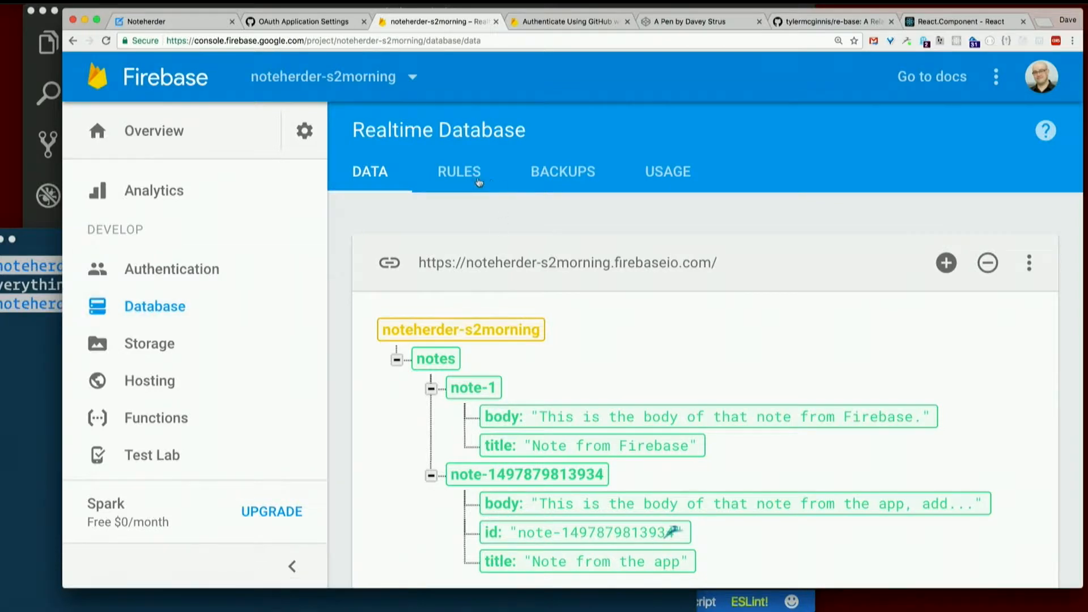
{"action": "left_click", "coordinate": [459, 171]}
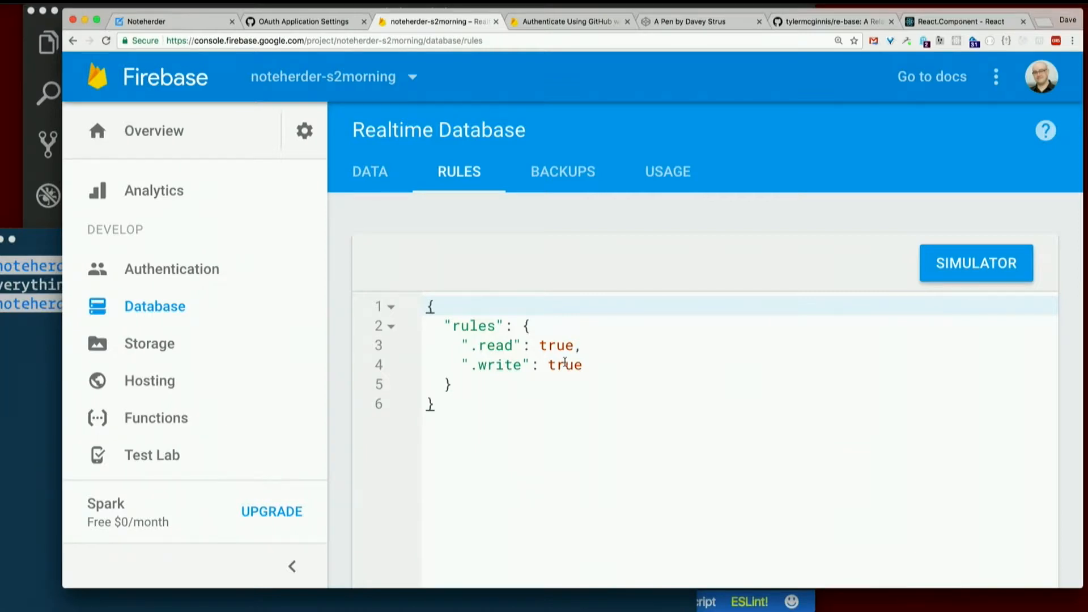
{"action": "left_click", "coordinate": [562, 364]}
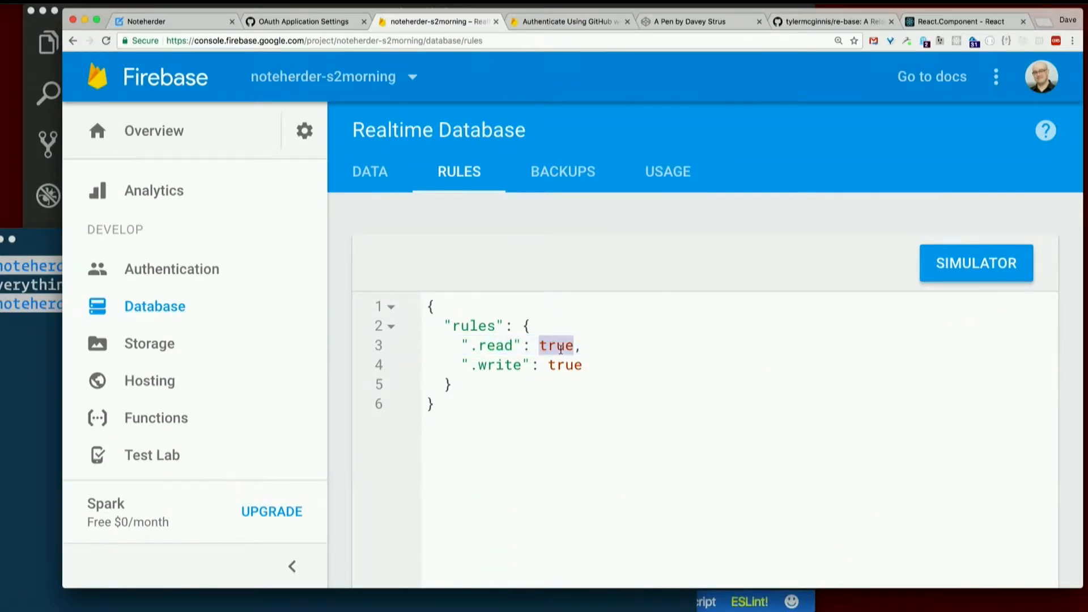
Replace both read and write values with 'auth != null' and publish the rules
{"action": "type", "text": "\"true\""}
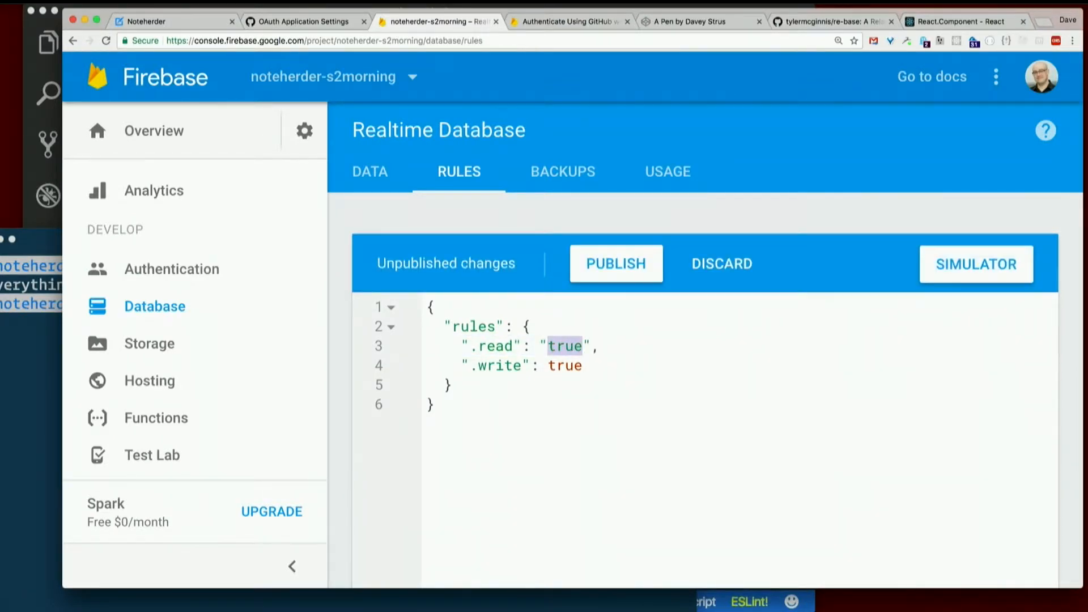
{"action": "type", "text": "auth !"}
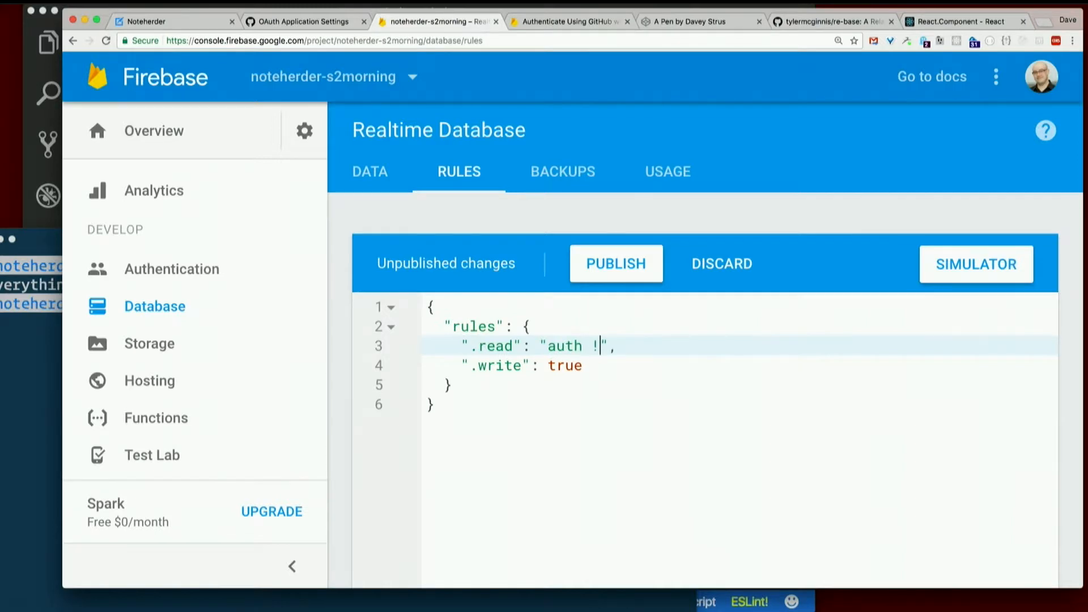
{"action": "type", "text": "= null"}
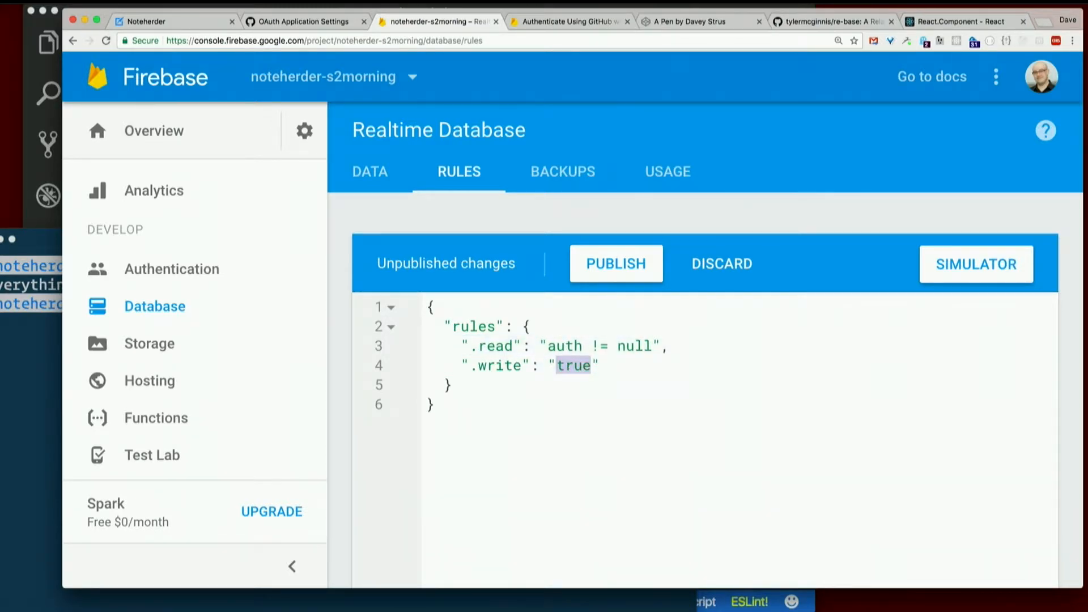
{"action": "type", "text": "auth !"}
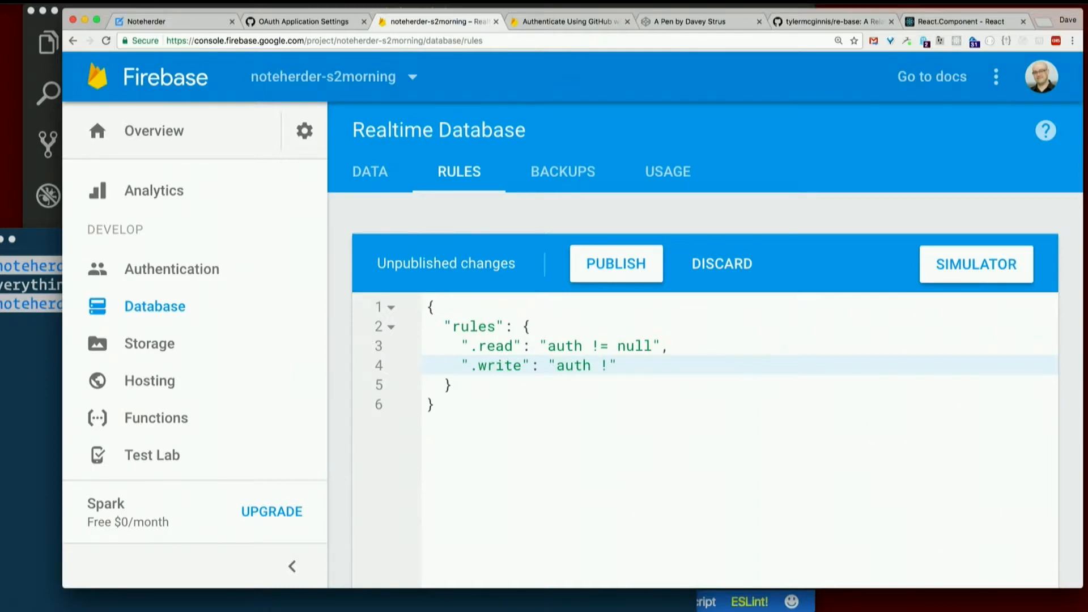
{"action": "type", "text": "= null"}
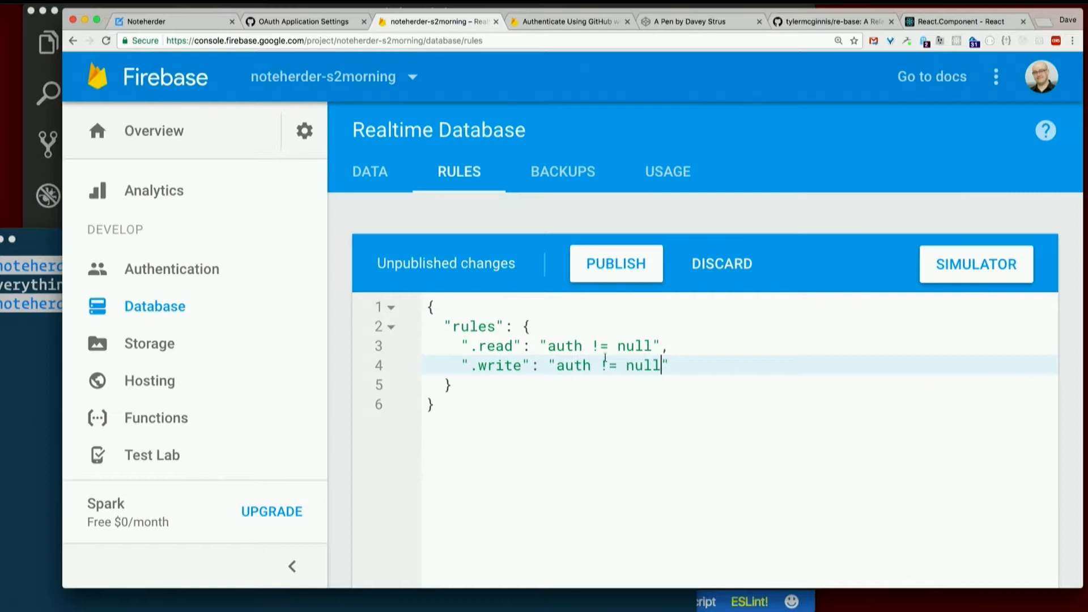
{"action": "left_click", "coordinate": [609, 345]}
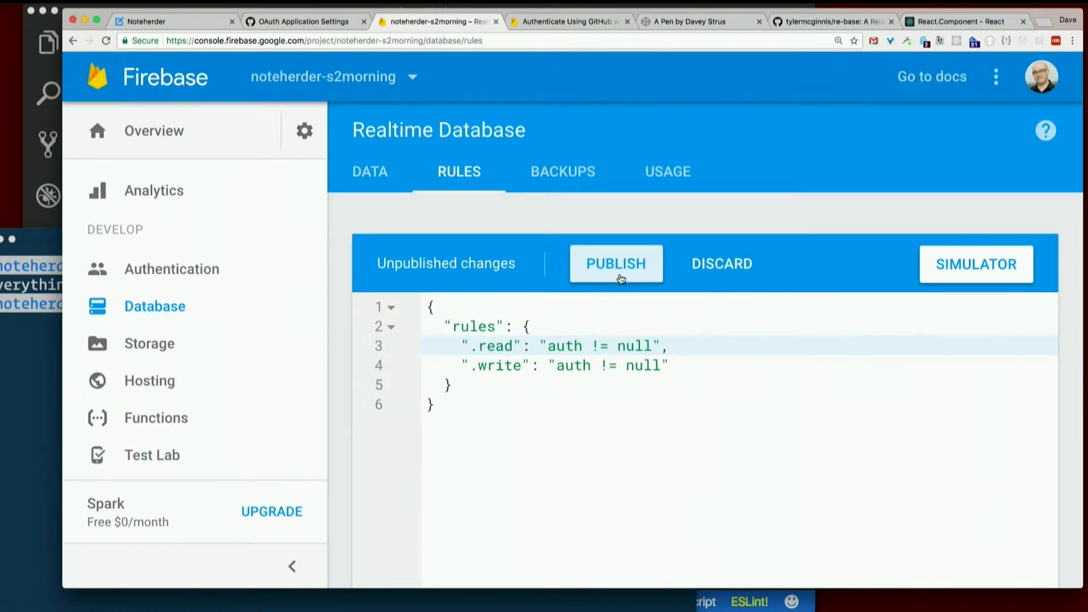
{"action": "left_click", "coordinate": [614, 263]}
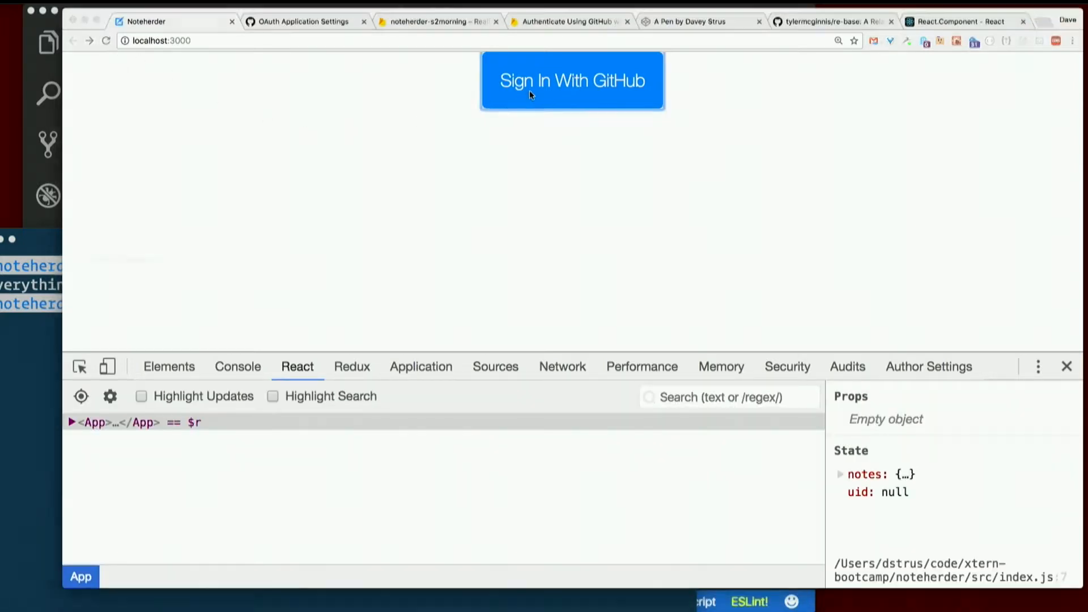
Sign in to Noteherder with GitHub, confirm the notes editor loads, then sign out
{"action": "left_click", "coordinate": [571, 79]}
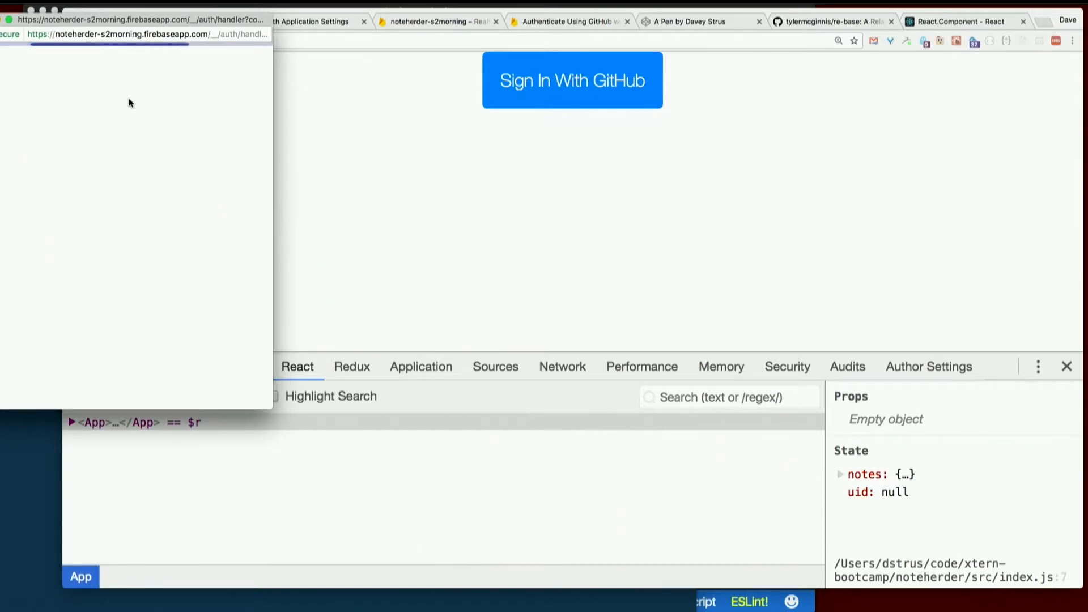
{"action": "left_click", "coordinate": [571, 79]}
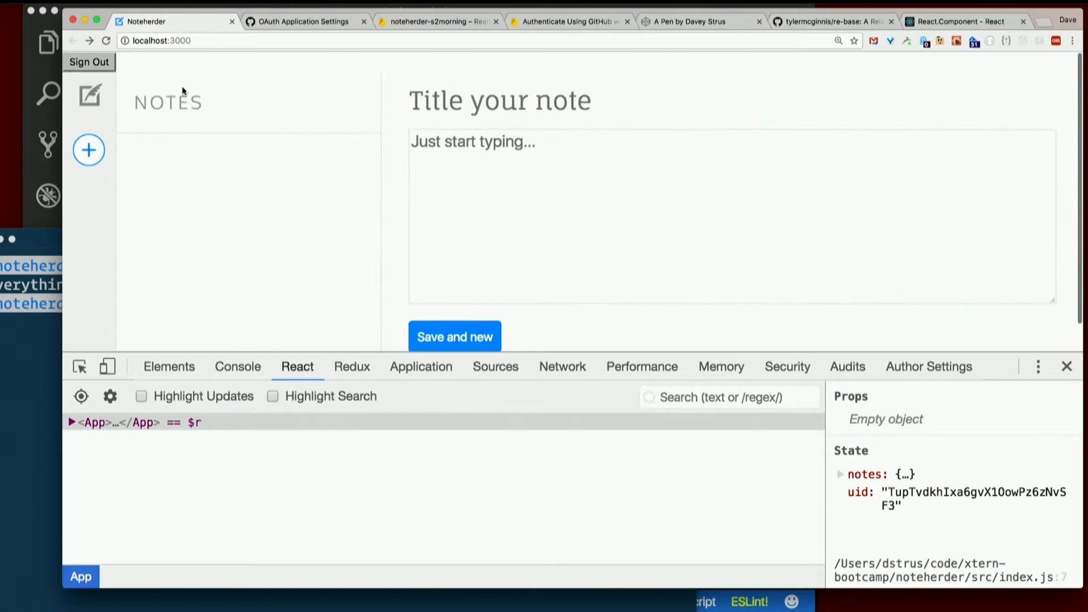
{"action": "left_click", "coordinate": [89, 61]}
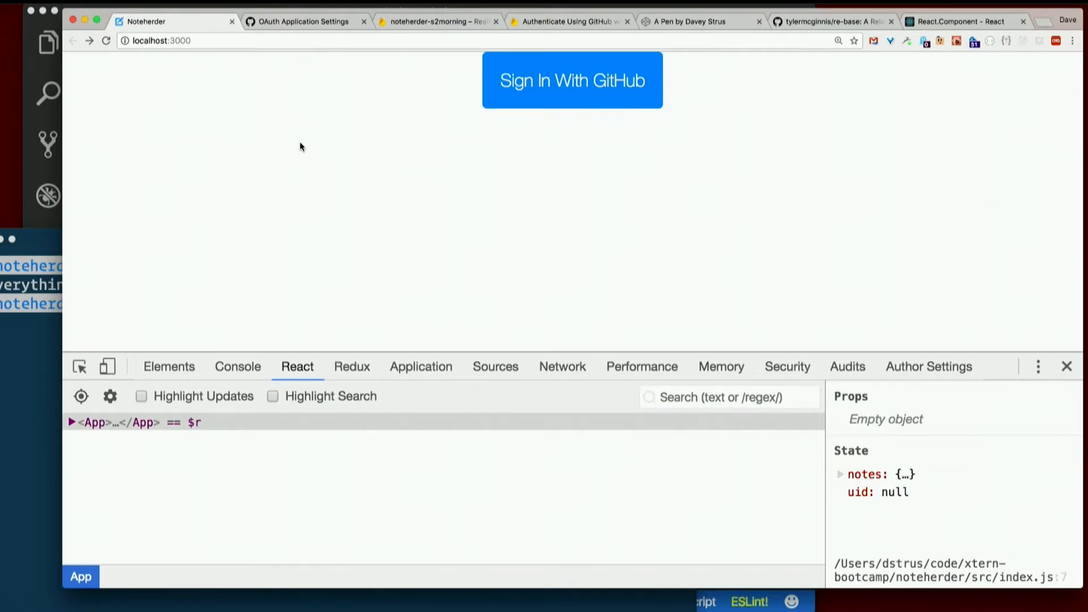
{"action": "mouse_move", "coordinate": [796, 465]}
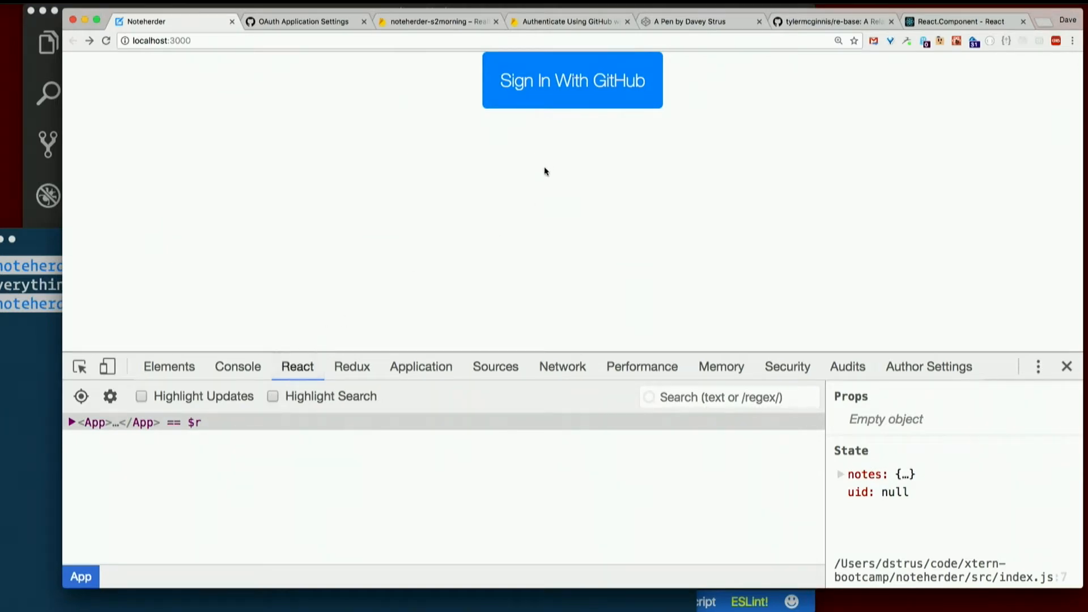
Repeat the GitHub sign-in and sign-out once more, ending on the sign-in screen with uid null
{"action": "left_click", "coordinate": [571, 79]}
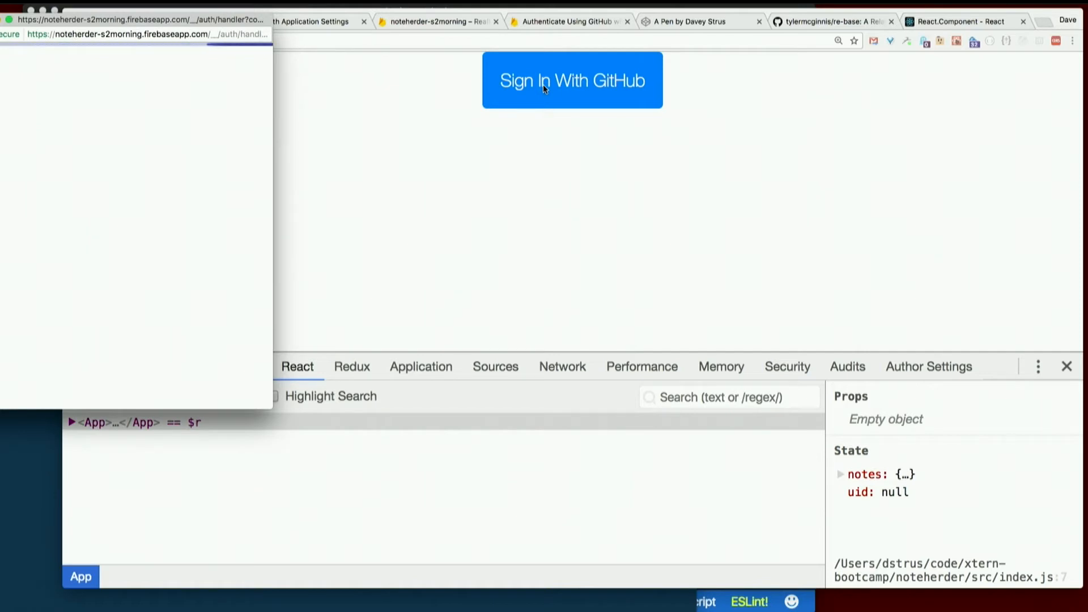
{"action": "left_click", "coordinate": [571, 80]}
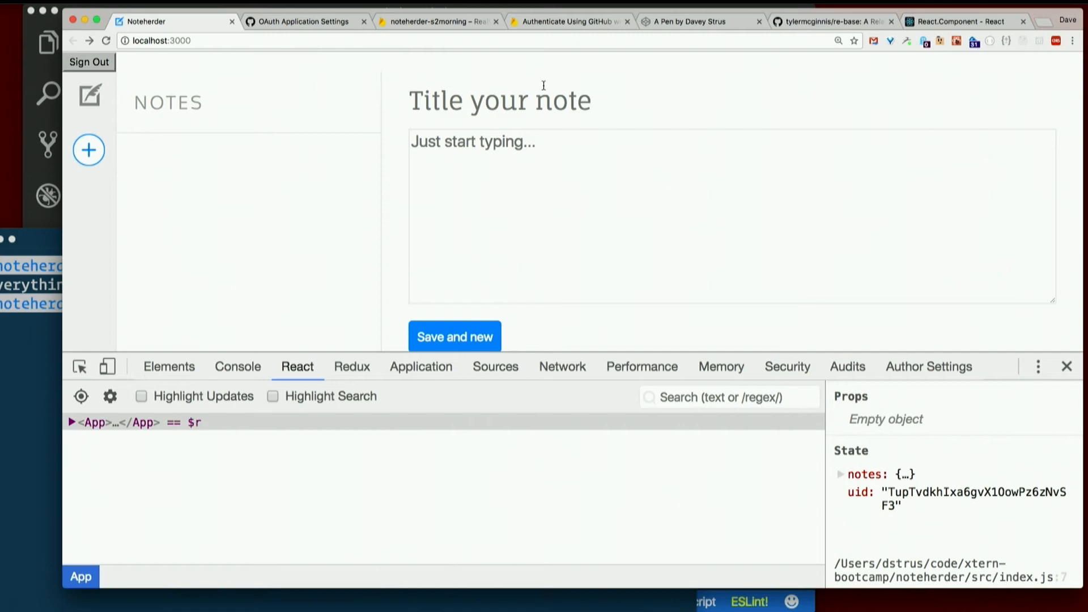
{"action": "left_click", "coordinate": [88, 61]}
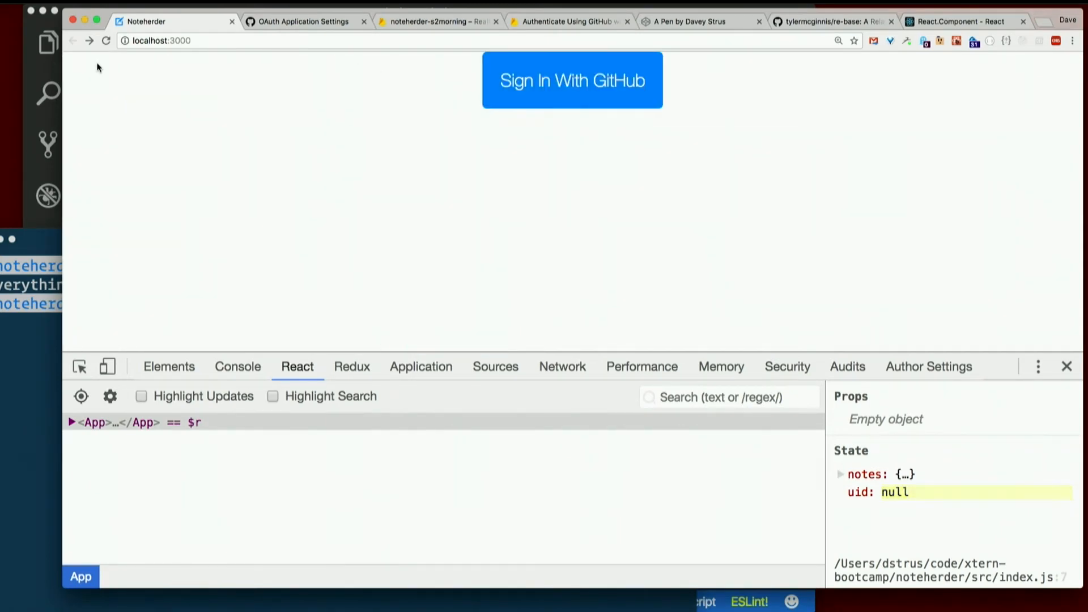
{"action": "mouse_move", "coordinate": [42, 170]}
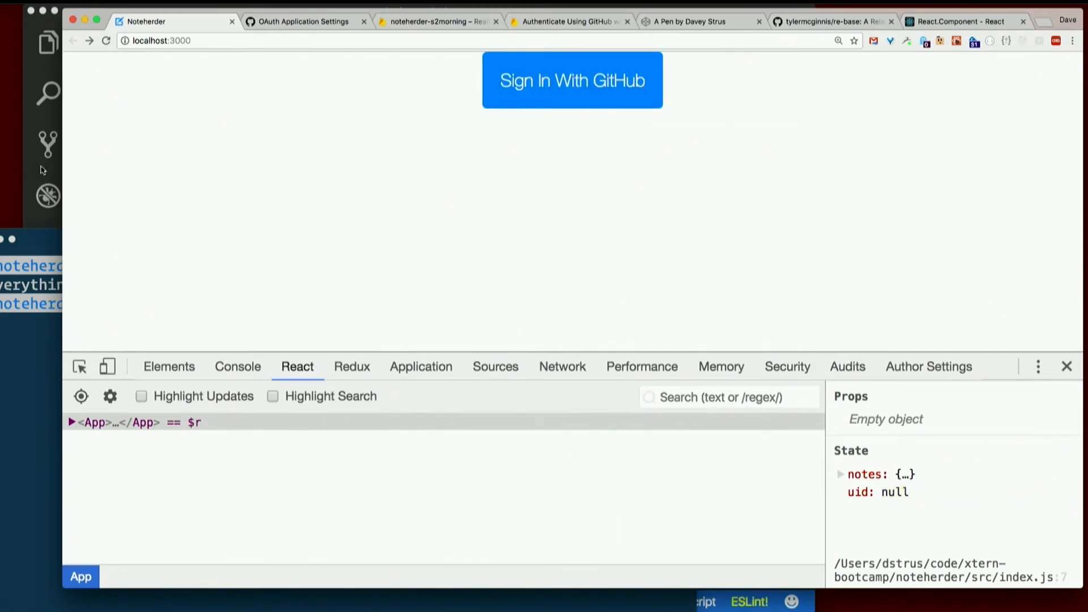
{"action": "mouse_move", "coordinate": [29, 174]}
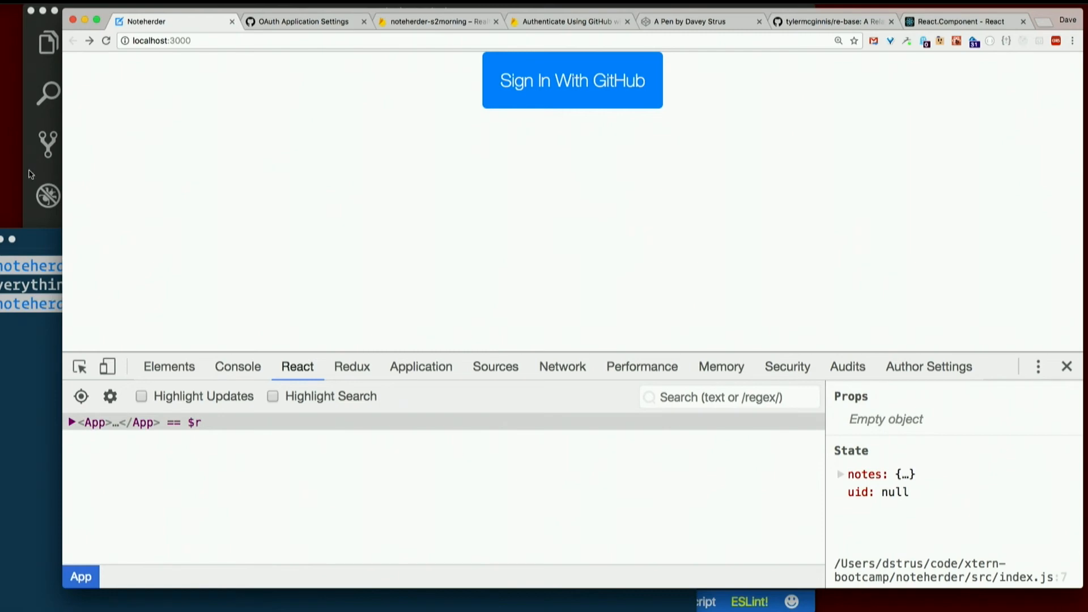